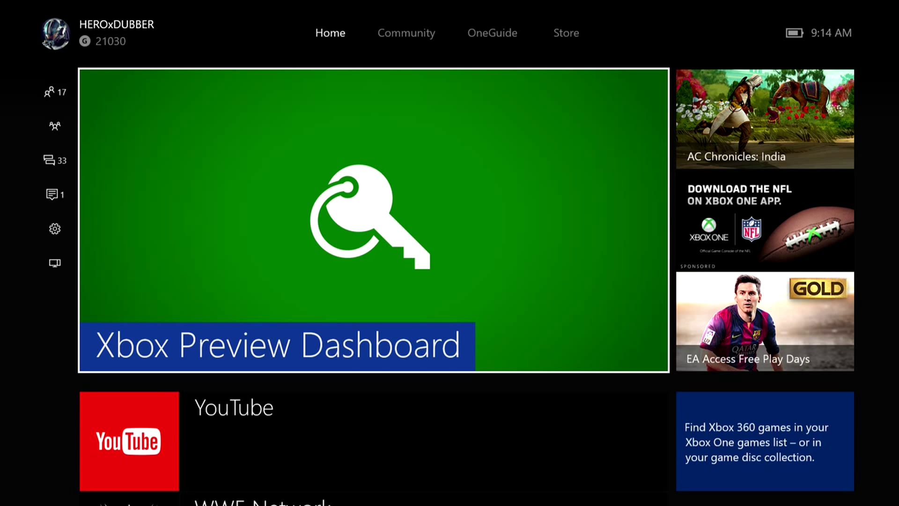
Launch the Xbox Preview Dashboard app from the Xbox Home screen
{"action": "left_click", "coordinate": [373, 220]}
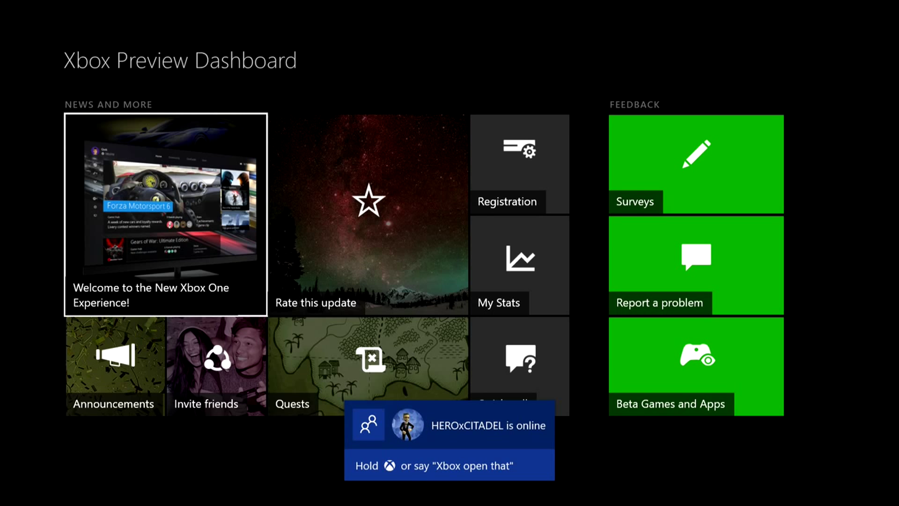
{"action": "left_click", "coordinate": [113, 365]}
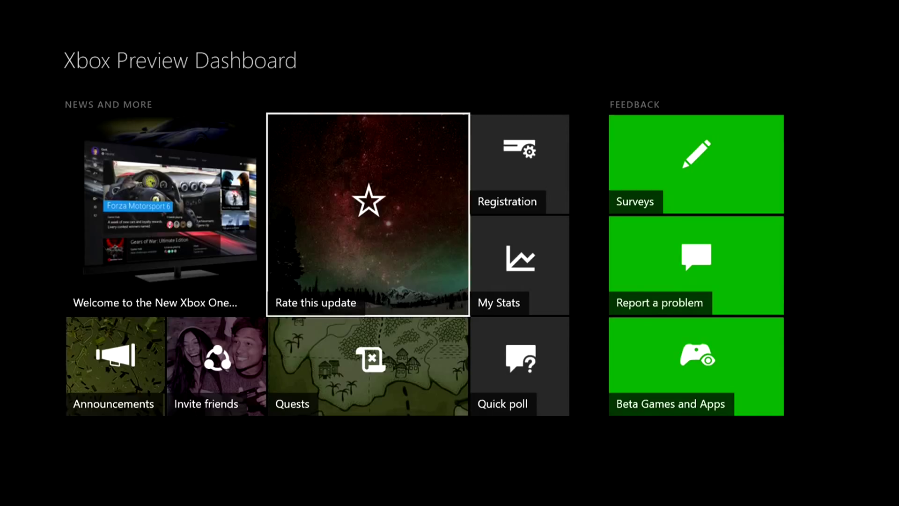
Vote for Call of Duty: Black Ops 3 in the Quick poll, then return to the dashboard
{"action": "left_click", "coordinate": [501, 364]}
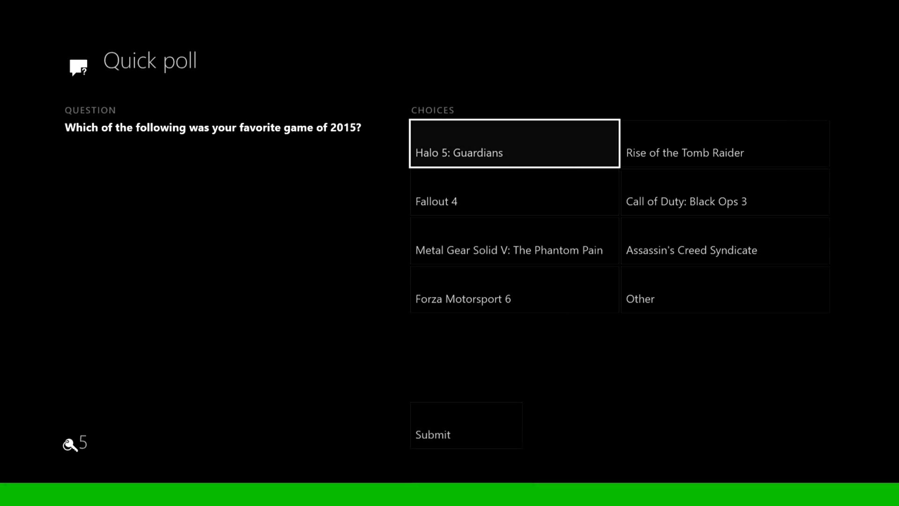
{"action": "left_click", "coordinate": [724, 201]}
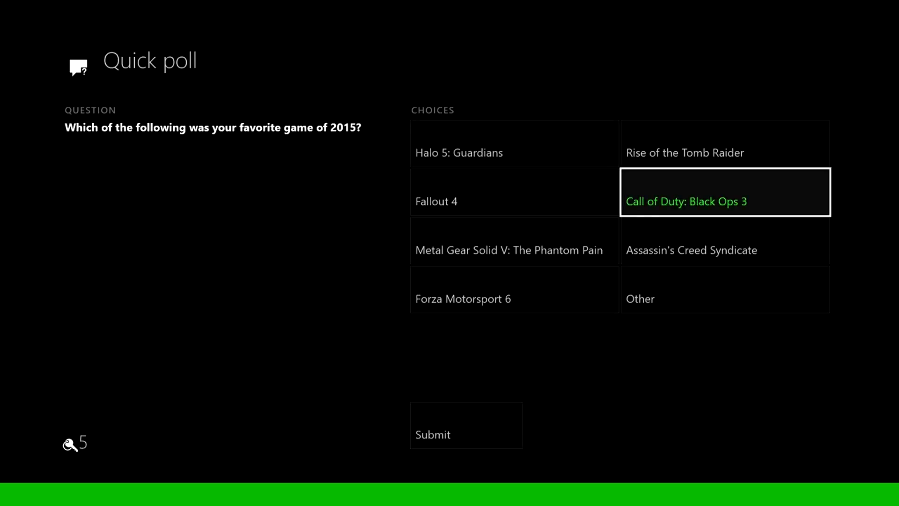
{"action": "left_click", "coordinate": [466, 425]}
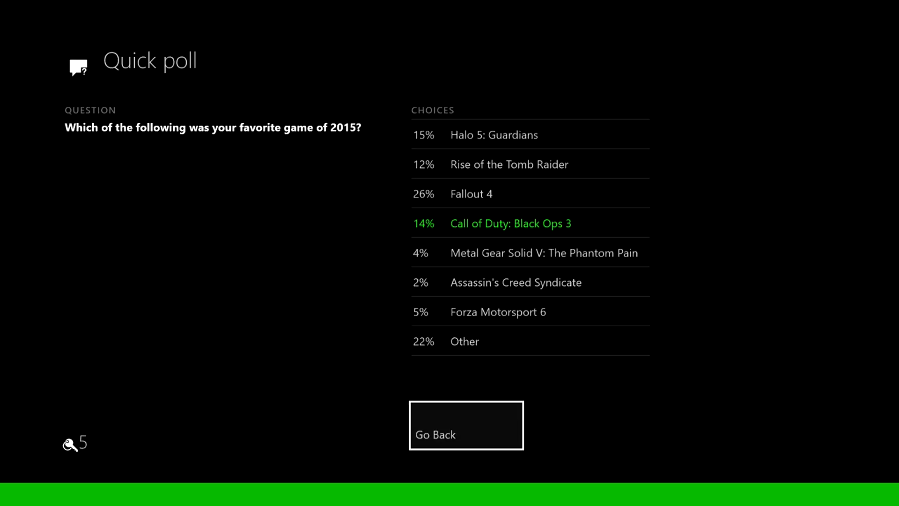
{"action": "left_click", "coordinate": [465, 424]}
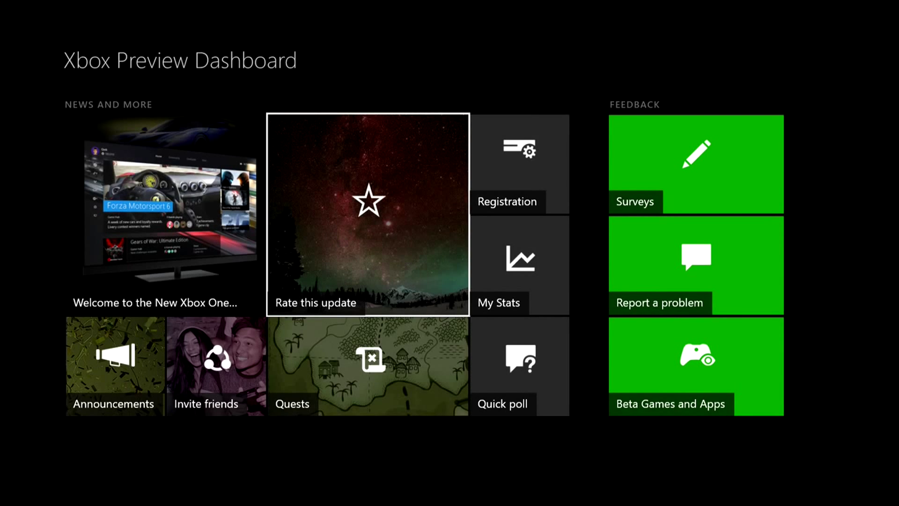
Submit a five-star update rating, then browse the My Stats leaderboard
{"action": "left_click", "coordinate": [367, 214]}
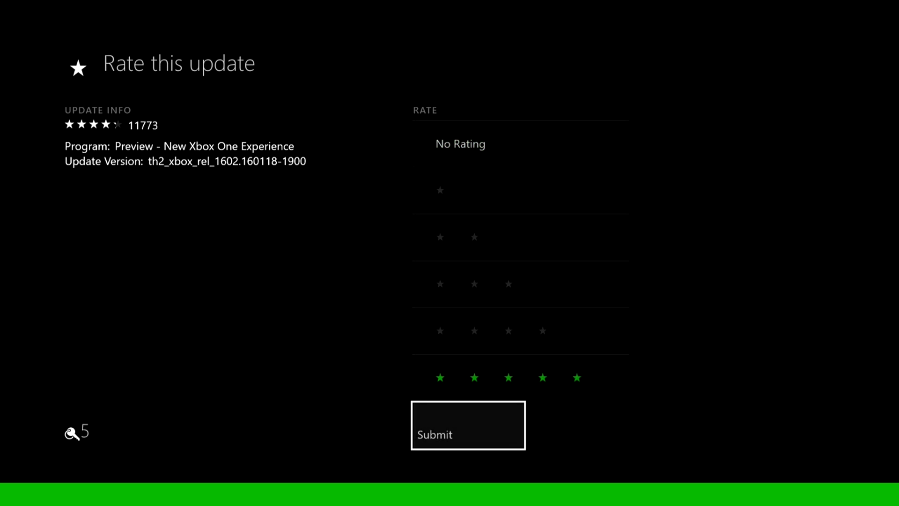
{"action": "left_click", "coordinate": [467, 425]}
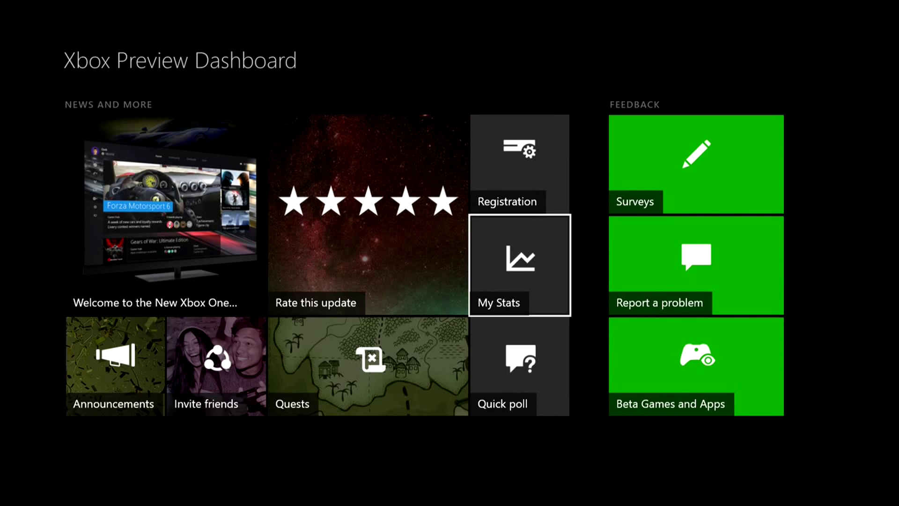
{"action": "left_click", "coordinate": [518, 265]}
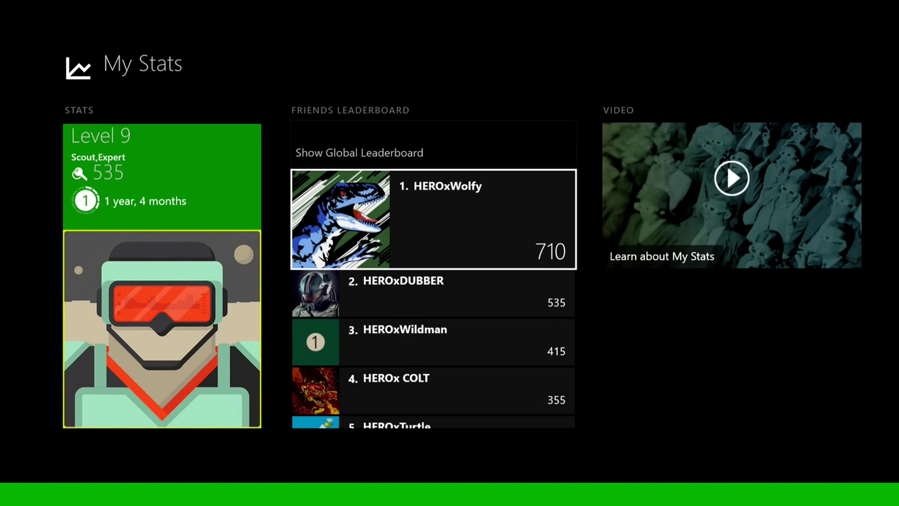
{"action": "left_click", "coordinate": [432, 293]}
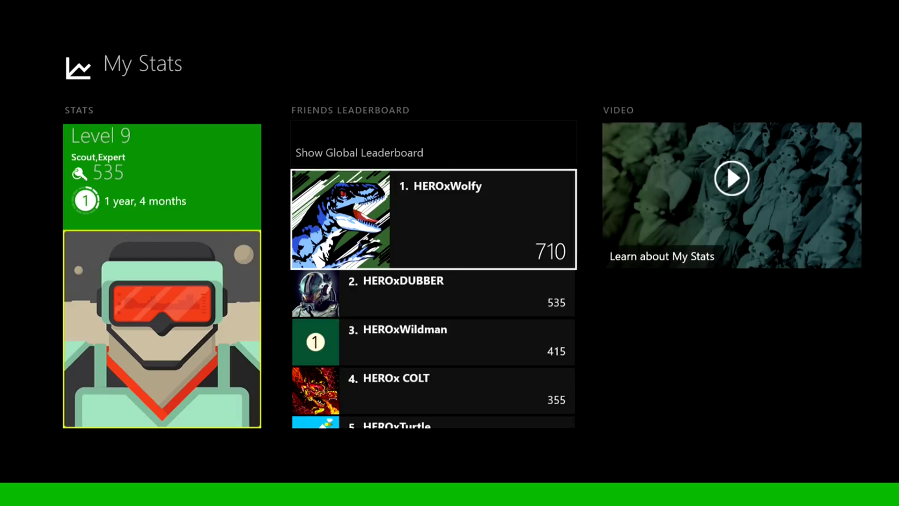
{"action": "scroll", "scroll_direction": "down", "scroll_amount": 3}
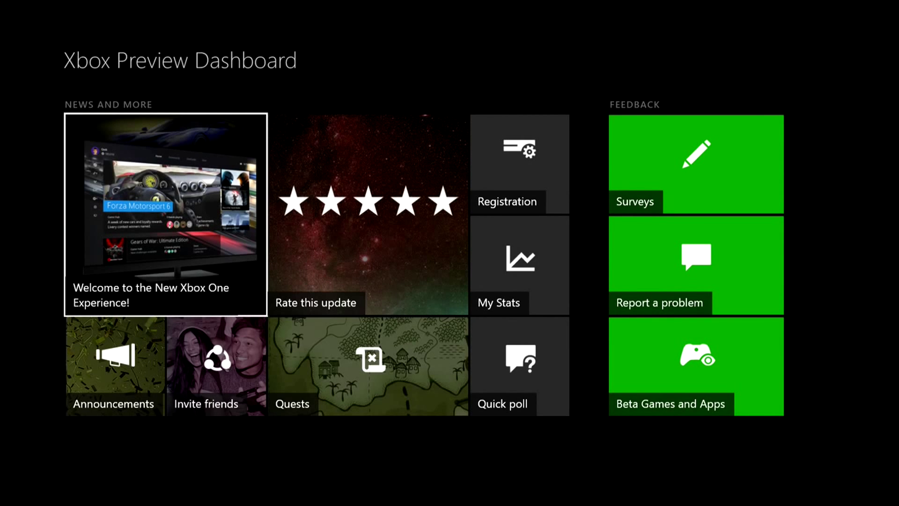
{"action": "left_click", "coordinate": [215, 365]}
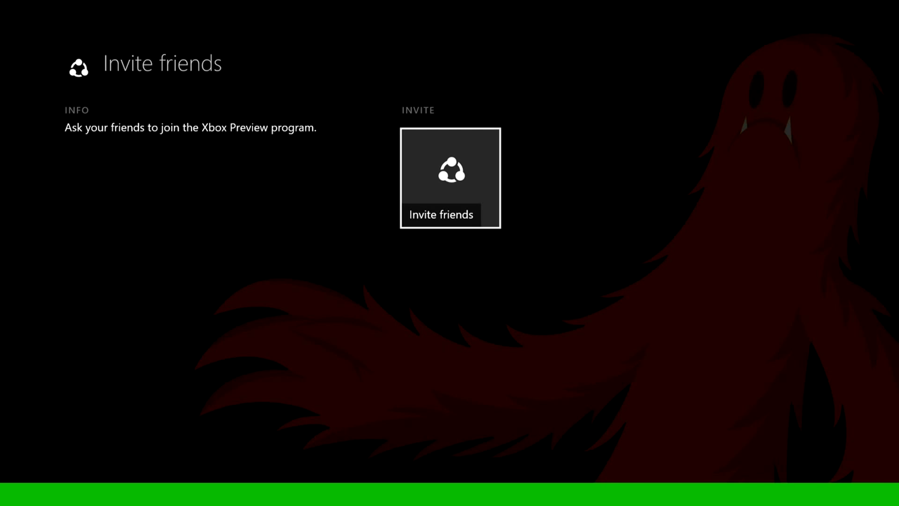
{"action": "left_click", "coordinate": [450, 178]}
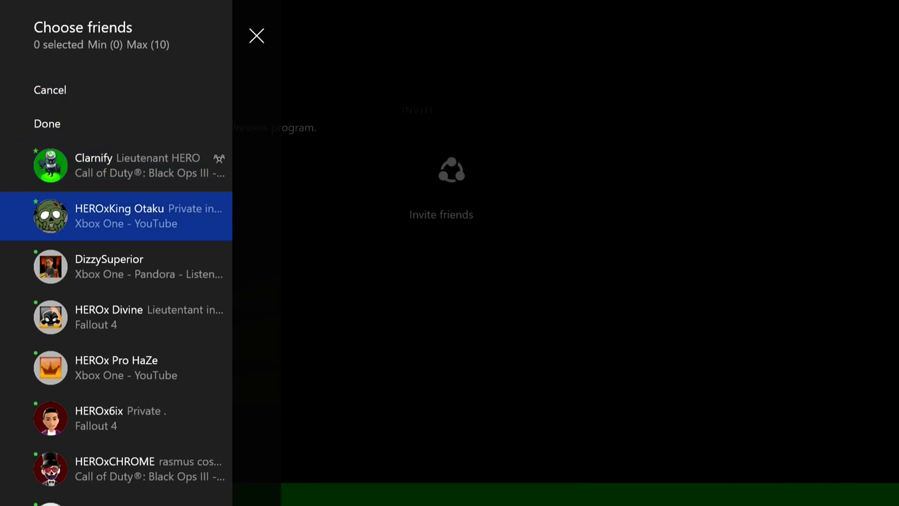
{"action": "scroll", "scroll_direction": "down", "scroll_amount": 3}
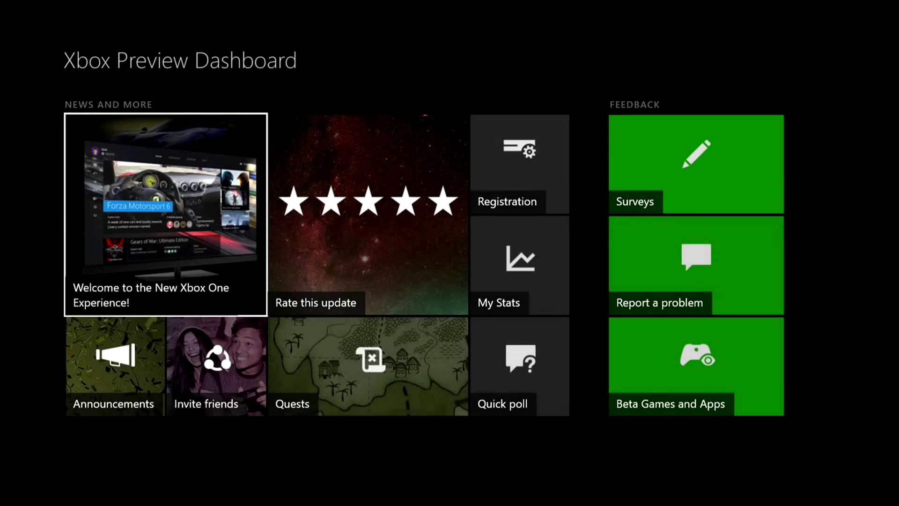
{"action": "mouse_move", "coordinate": [518, 164]}
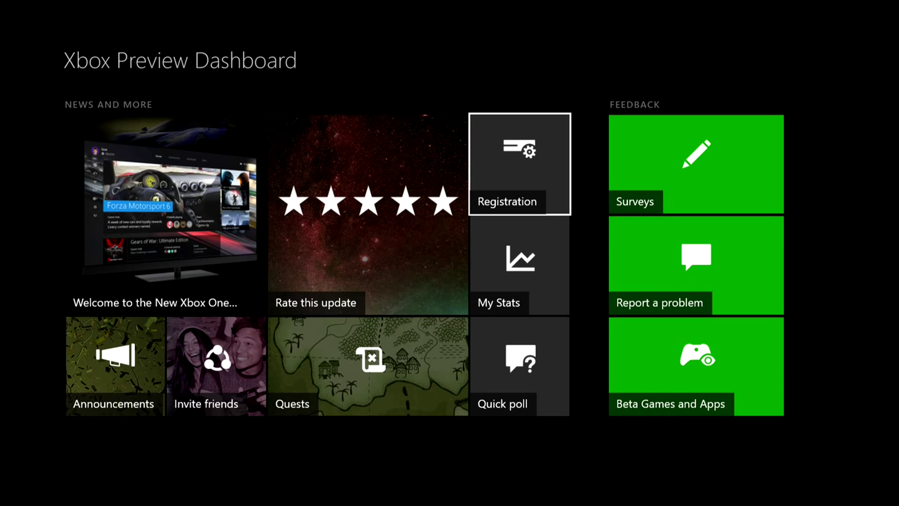
{"action": "mouse_move", "coordinate": [367, 366]}
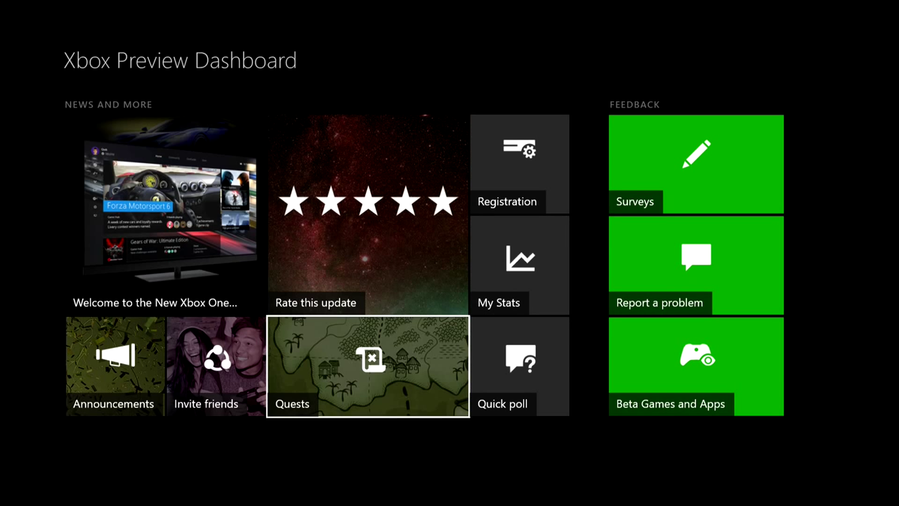
Open the Avatar store quest and start its survey
{"action": "left_click", "coordinate": [367, 366]}
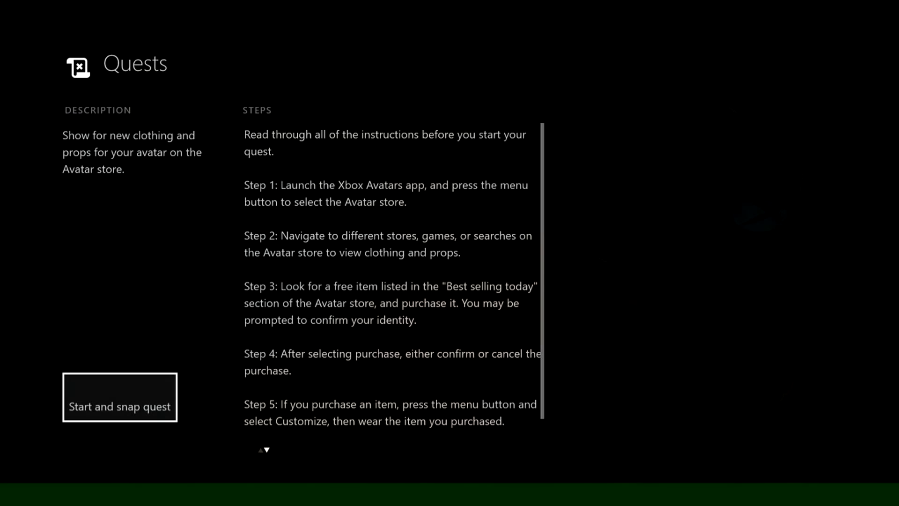
{"action": "left_click", "coordinate": [119, 406]}
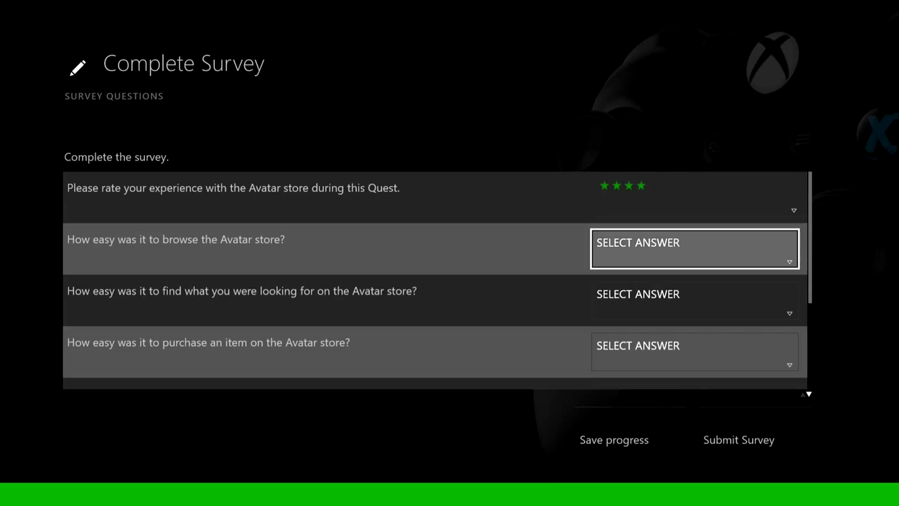
Answer the Avatar store survey questions: Easy, Yes, No, and no new Avatar item wanted
{"action": "left_click", "coordinate": [693, 248]}
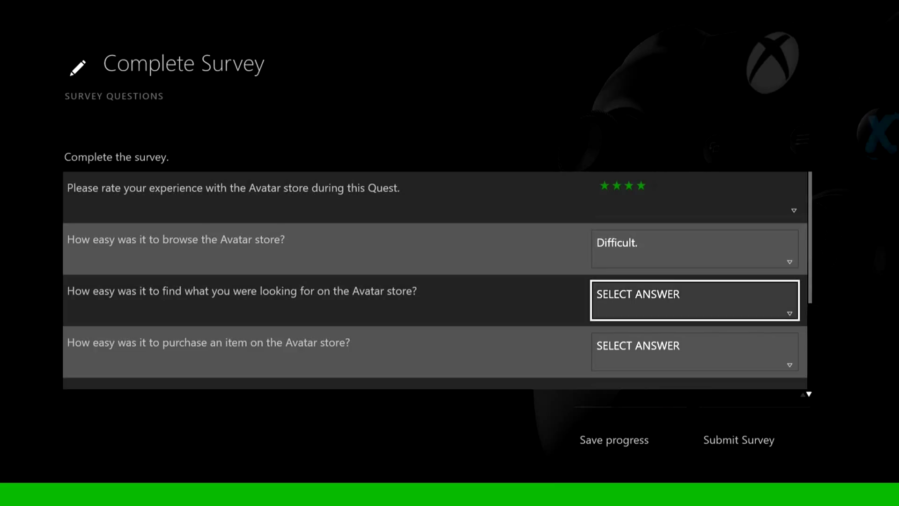
{"action": "left_click", "coordinate": [694, 299]}
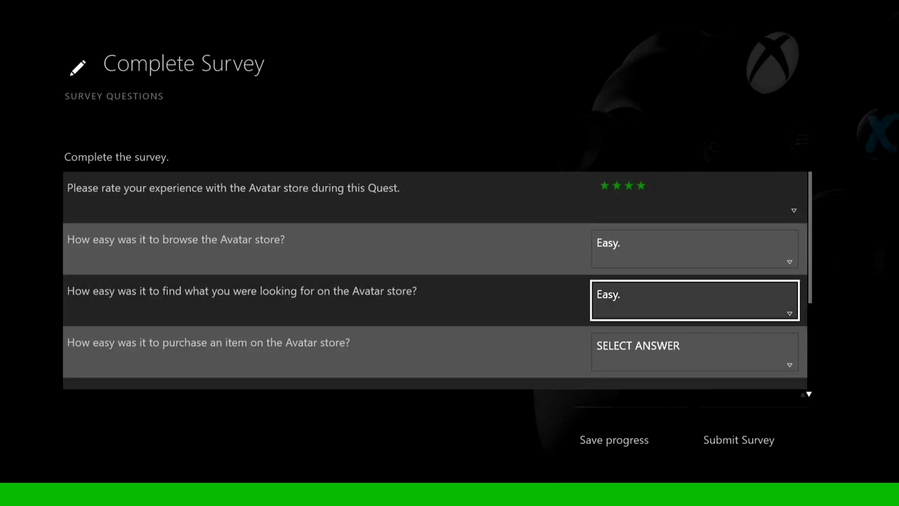
{"action": "key", "text": "Down"}
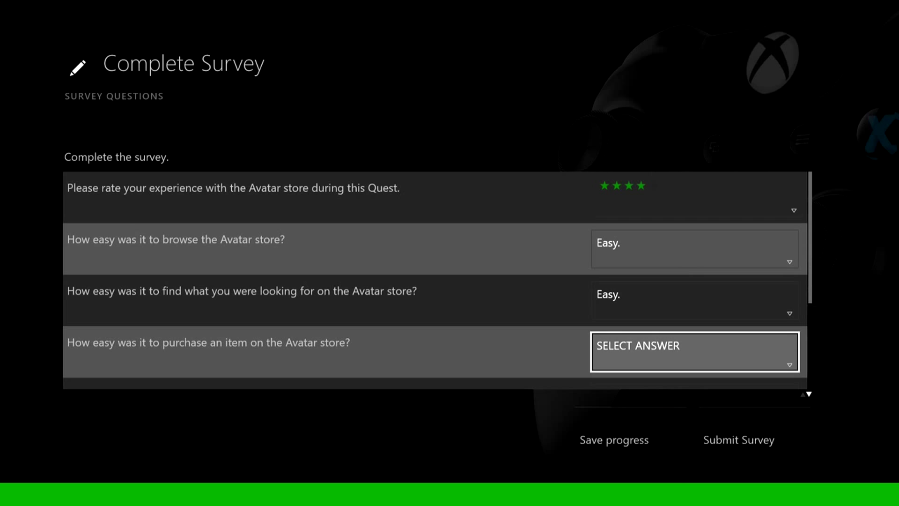
{"action": "left_click", "coordinate": [694, 350]}
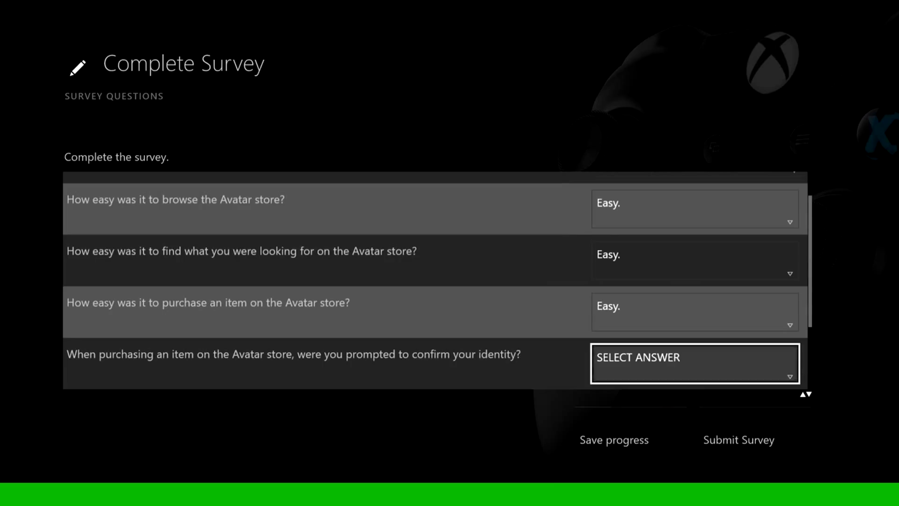
{"action": "left_click", "coordinate": [692, 363]}
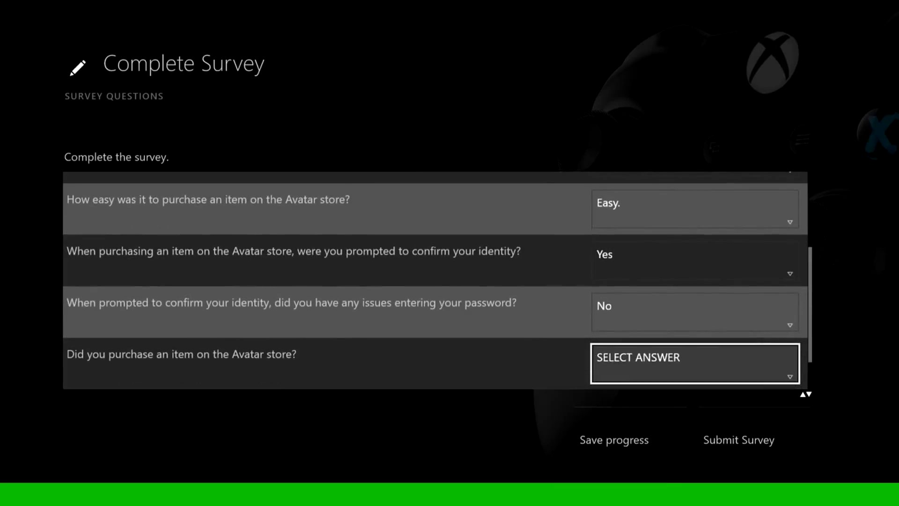
{"action": "left_click", "coordinate": [694, 363]}
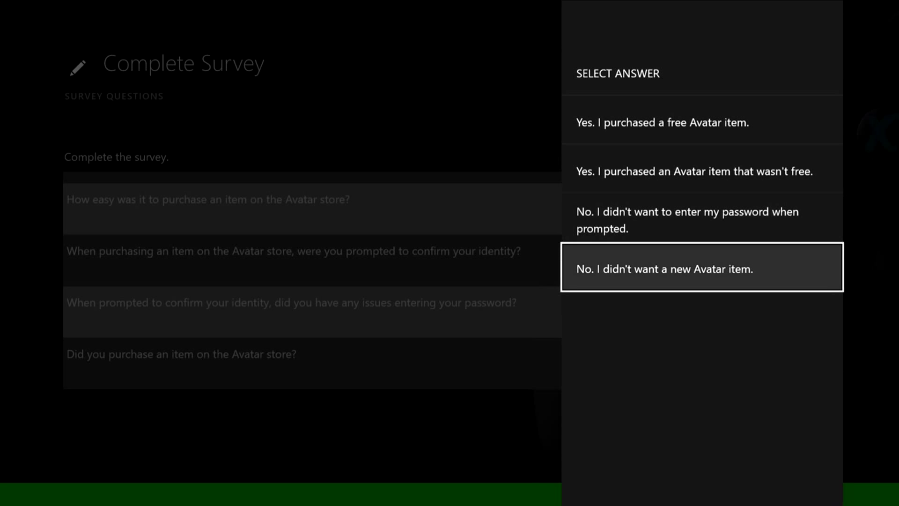
{"action": "left_click", "coordinate": [701, 269]}
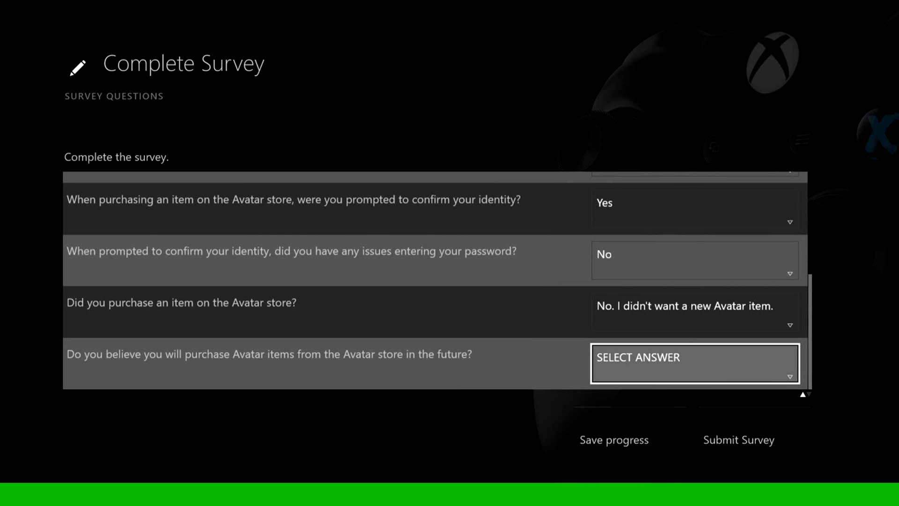
{"action": "left_click", "coordinate": [693, 362]}
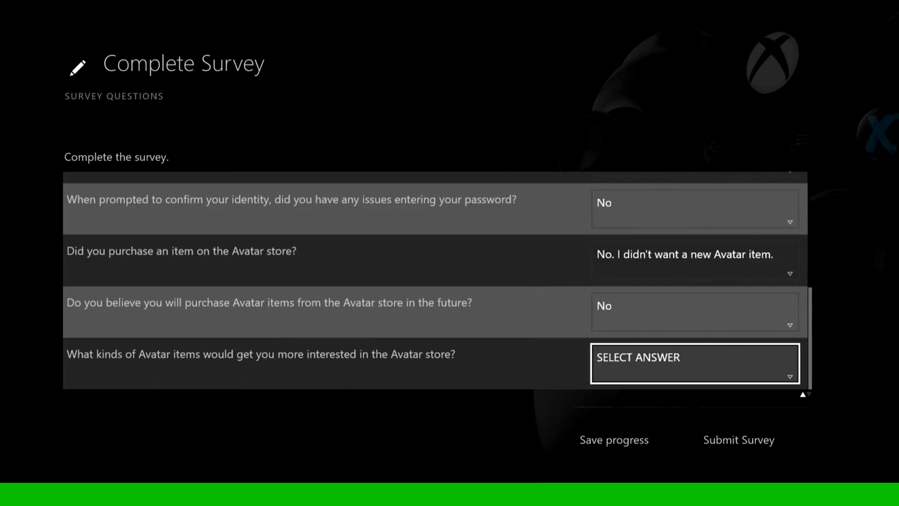
{"action": "left_click", "coordinate": [694, 363]}
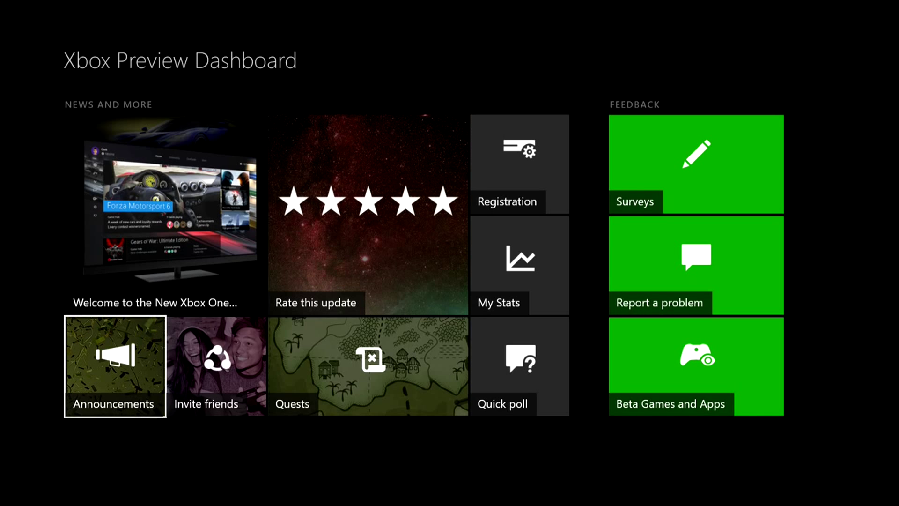
{"action": "left_click", "coordinate": [115, 366]}
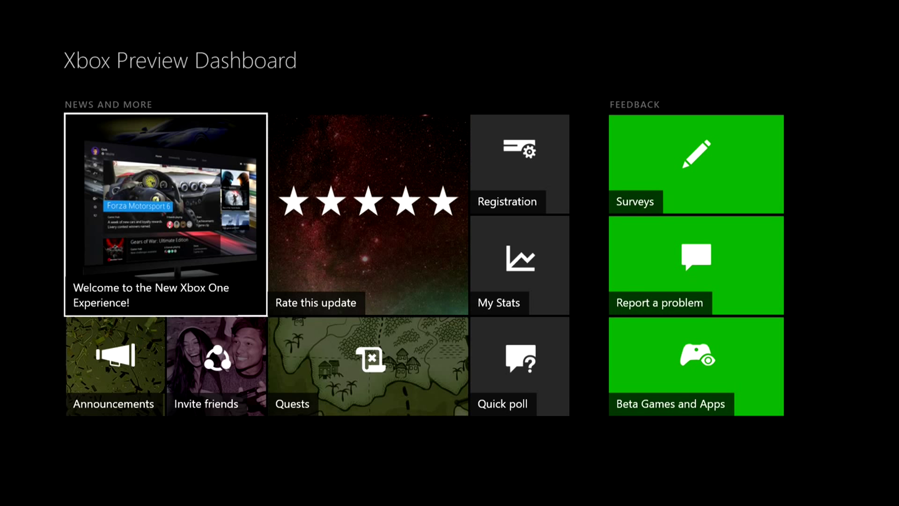
{"action": "mouse_move", "coordinate": [367, 214]}
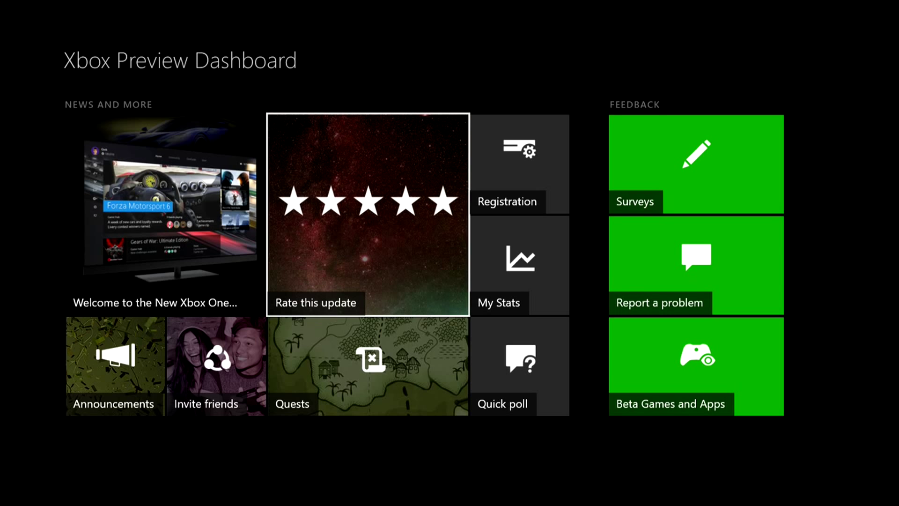
Visit Community and How to Report a Problem, then open Beta Games and Apps
{"action": "left_click", "coordinate": [696, 165]}
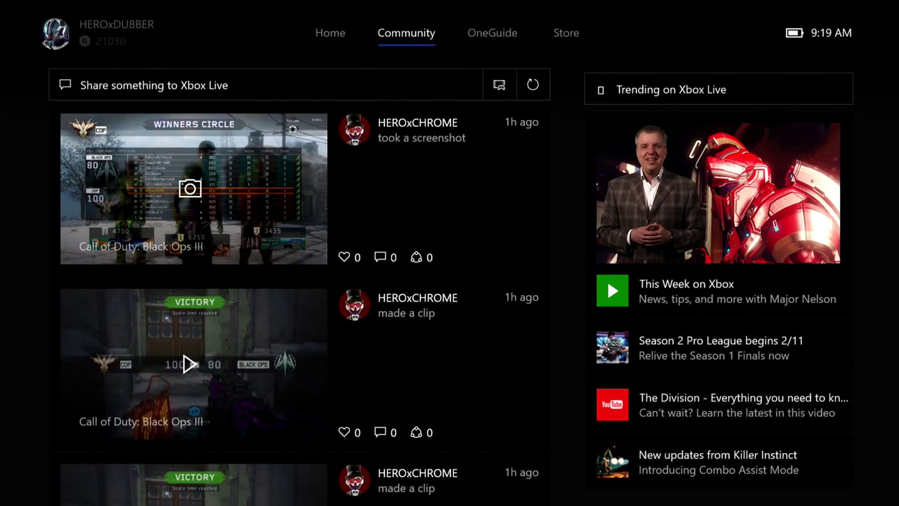
{"action": "left_click", "coordinate": [491, 33]}
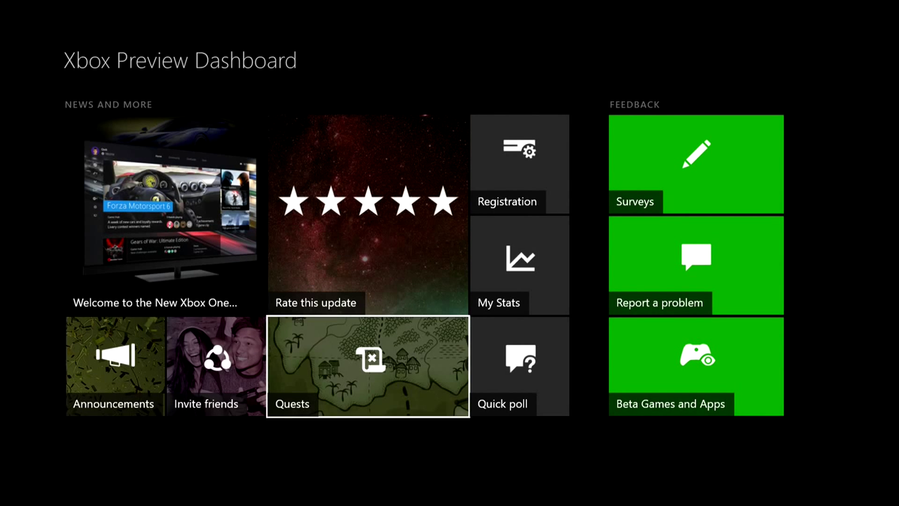
{"action": "mouse_move", "coordinate": [696, 165]}
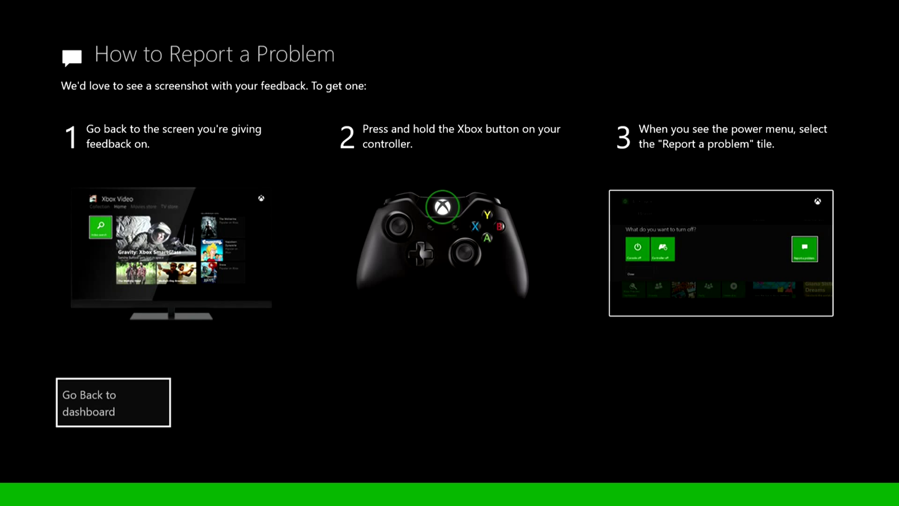
{"action": "left_click", "coordinate": [113, 402]}
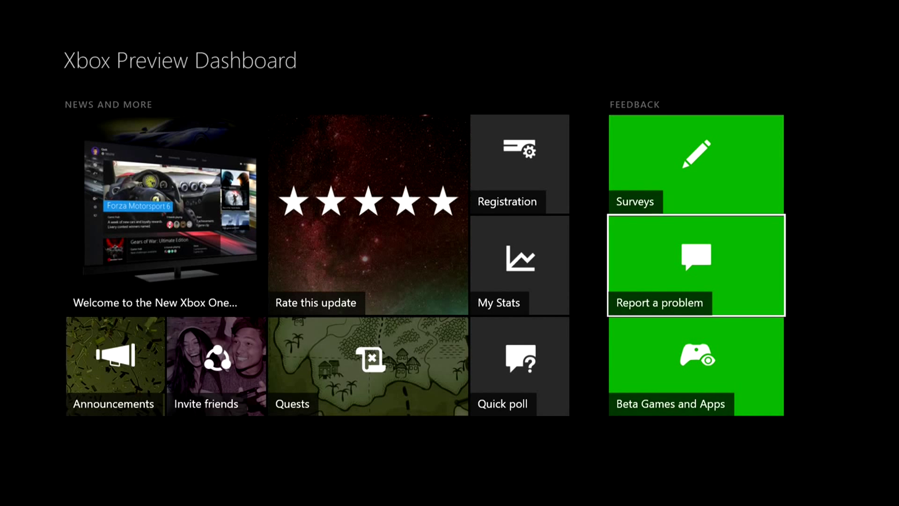
{"action": "left_click", "coordinate": [695, 366]}
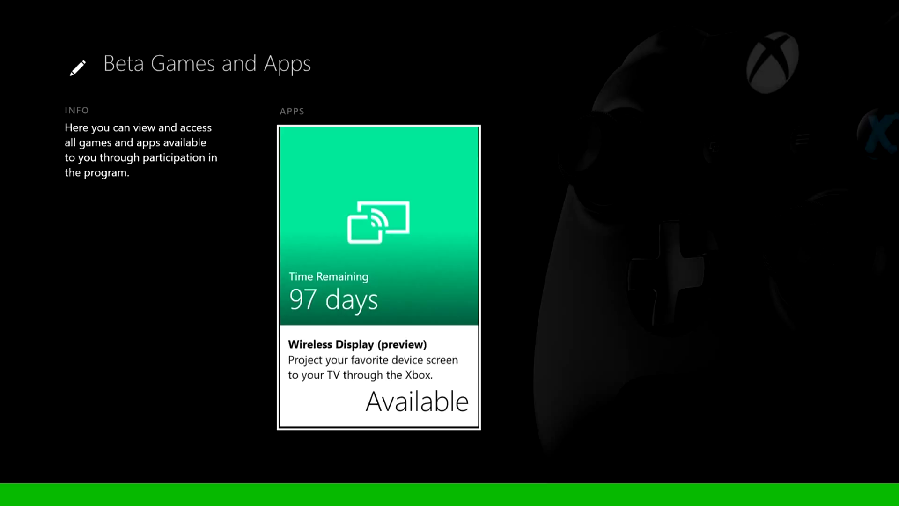